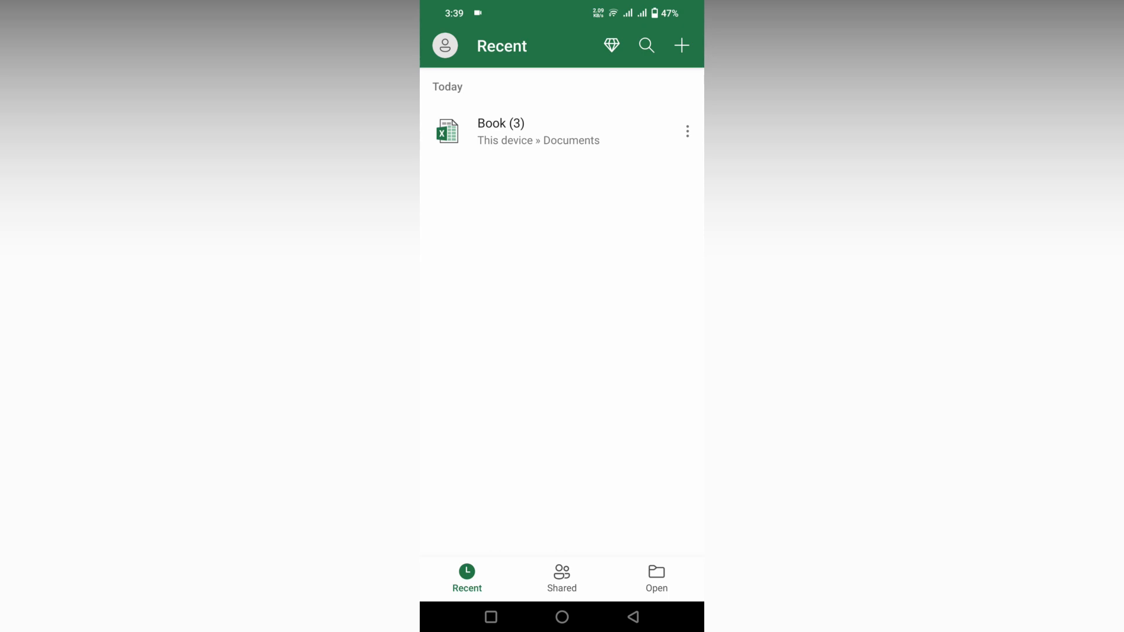
Create a new blank workbook and expand the ribbon's tab list from the Home dropdown
{"action": "left_click", "coordinate": [680, 46]}
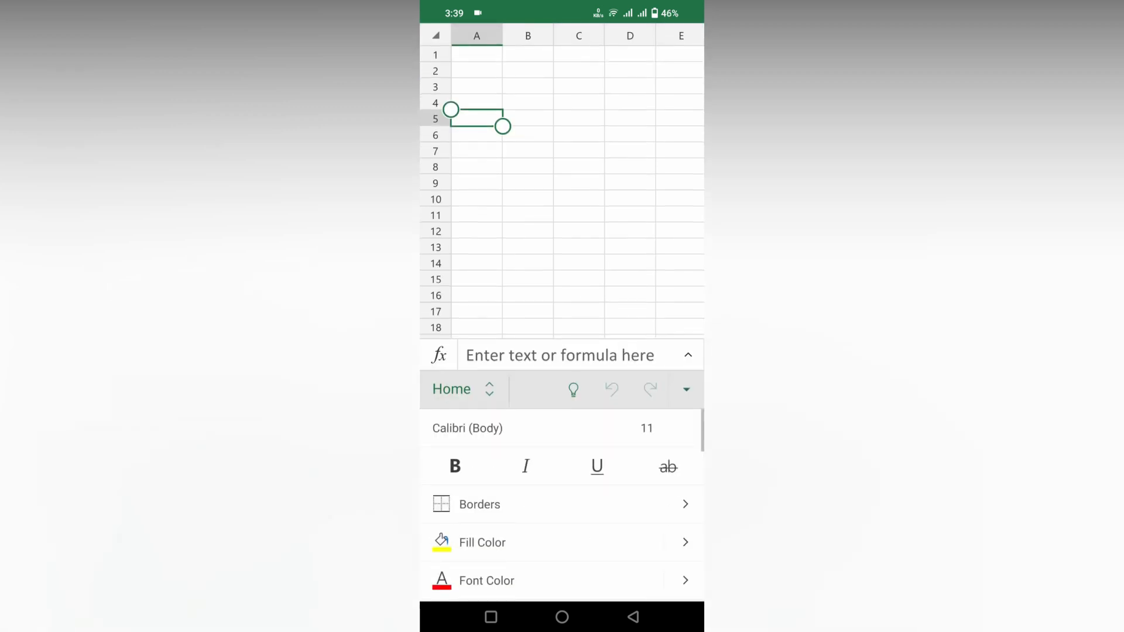
{"action": "left_click", "coordinate": [464, 388]}
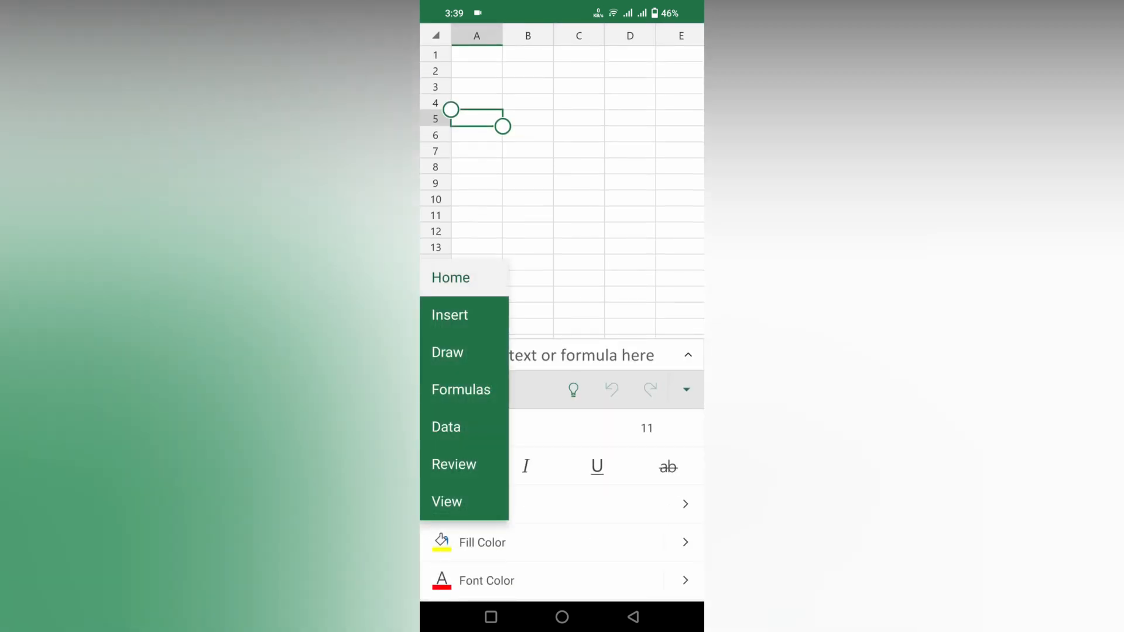
In View, toggle Sheet Right-to-Left off and back on so column A sits at the right edge
{"action": "left_click", "coordinate": [448, 501]}
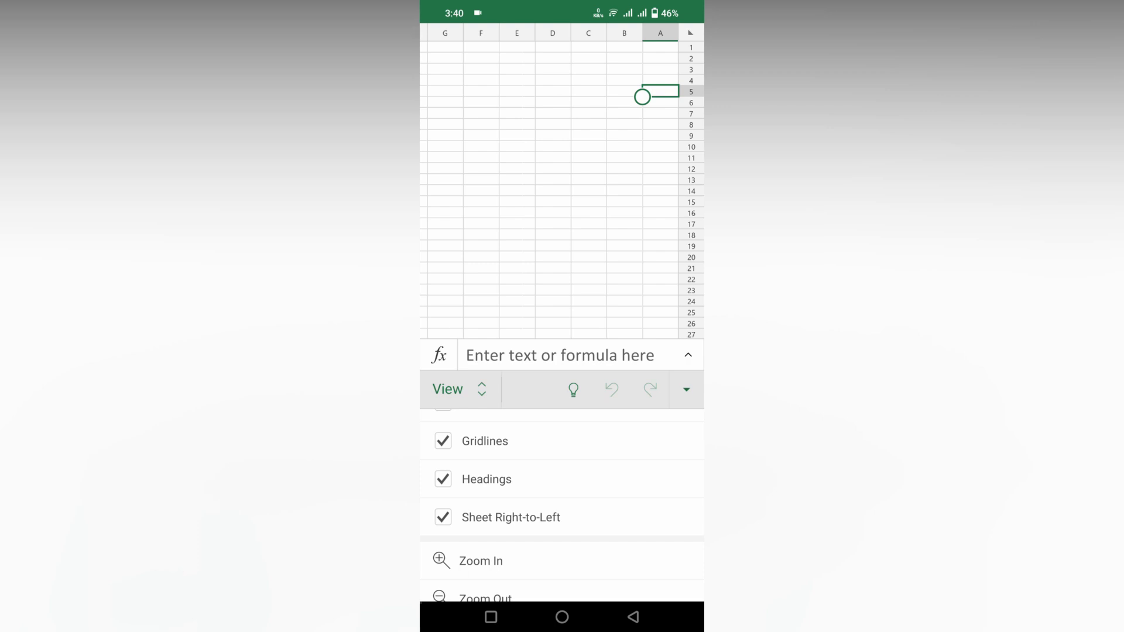
{"action": "left_click", "coordinate": [442, 517]}
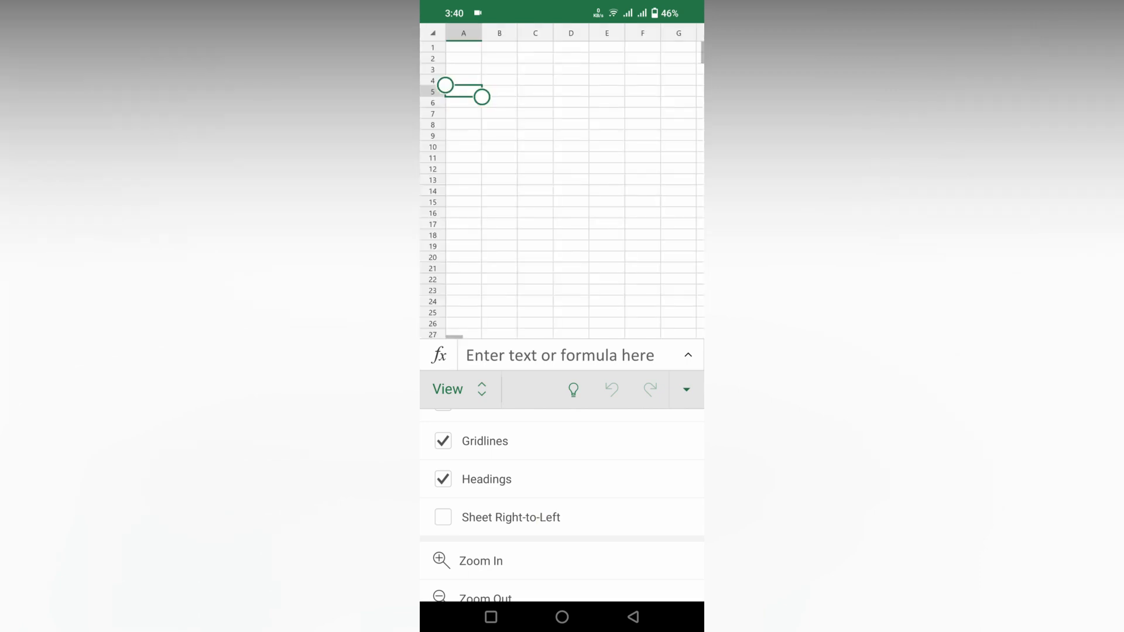
{"action": "left_click", "coordinate": [442, 516]}
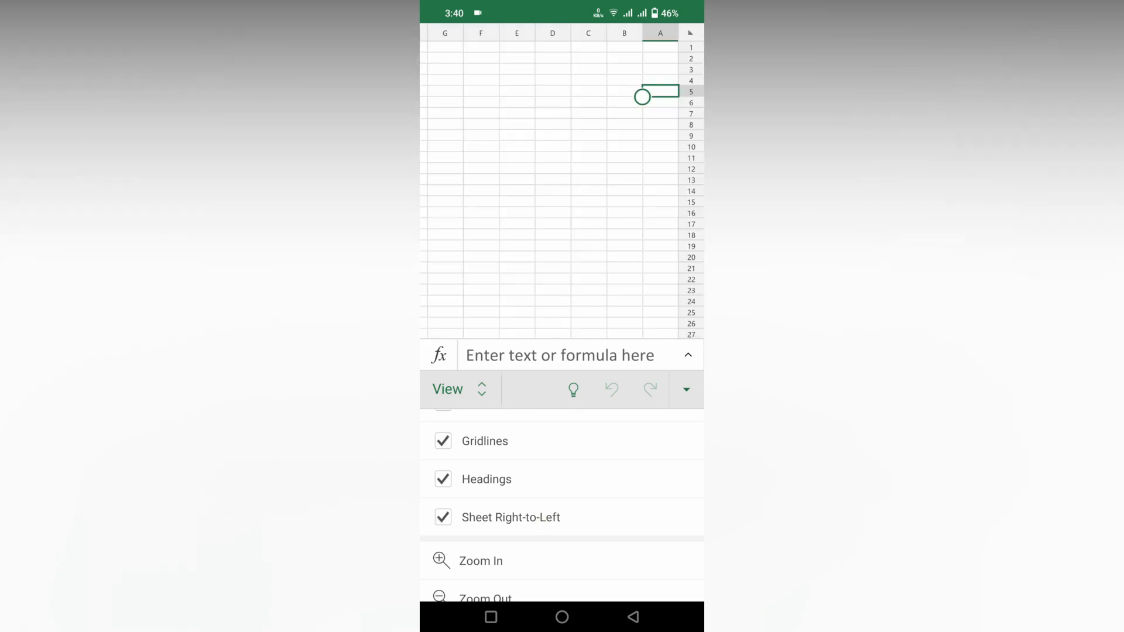